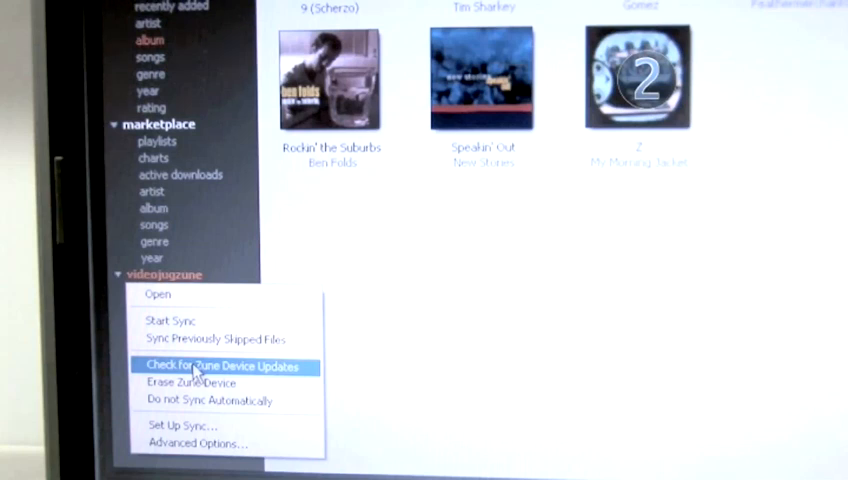
Start a firmware update check for the connected Zune device from its sidebar context menu.
{"action": "left_click", "coordinate": [224, 364]}
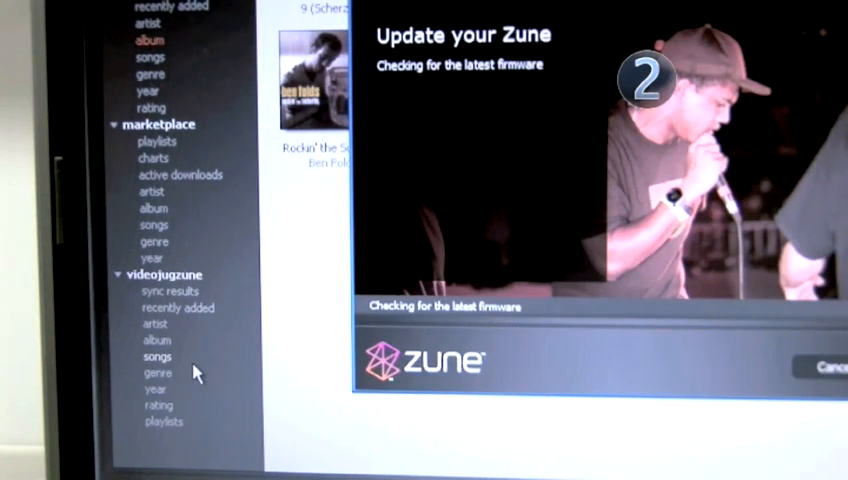